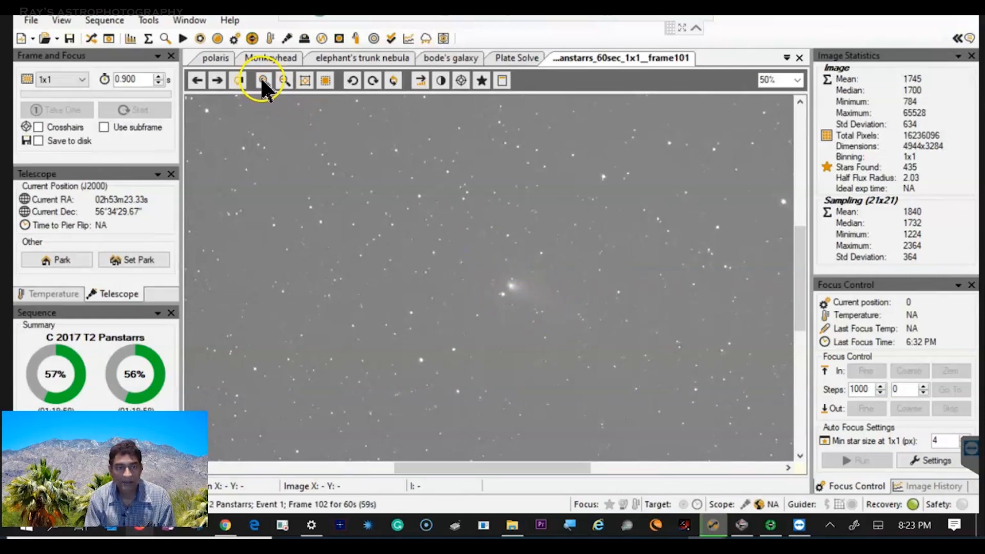
- Show the fishead v2.sgf sequence with the Panstarrs event list of 60-second light frames
left_click(262, 80)
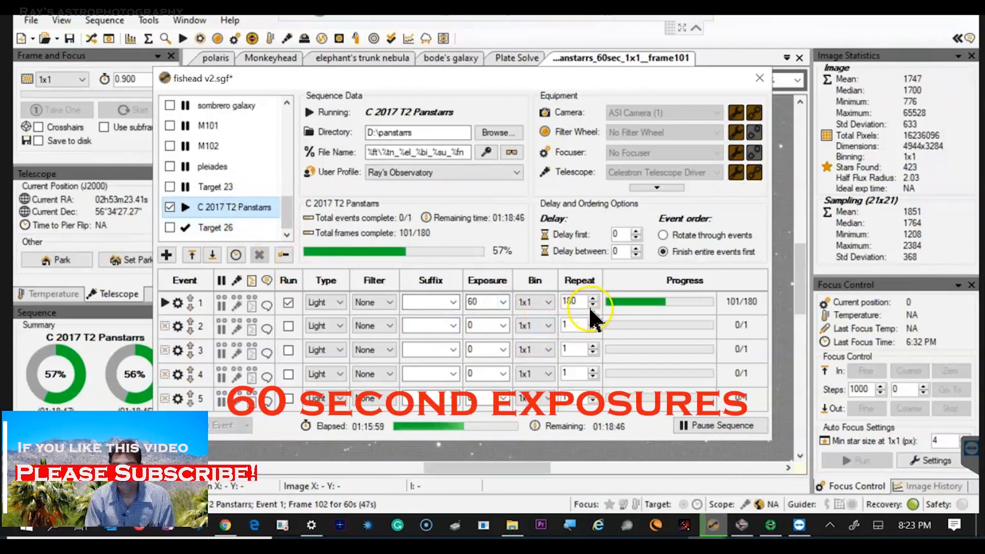
mouse_move(583, 318)
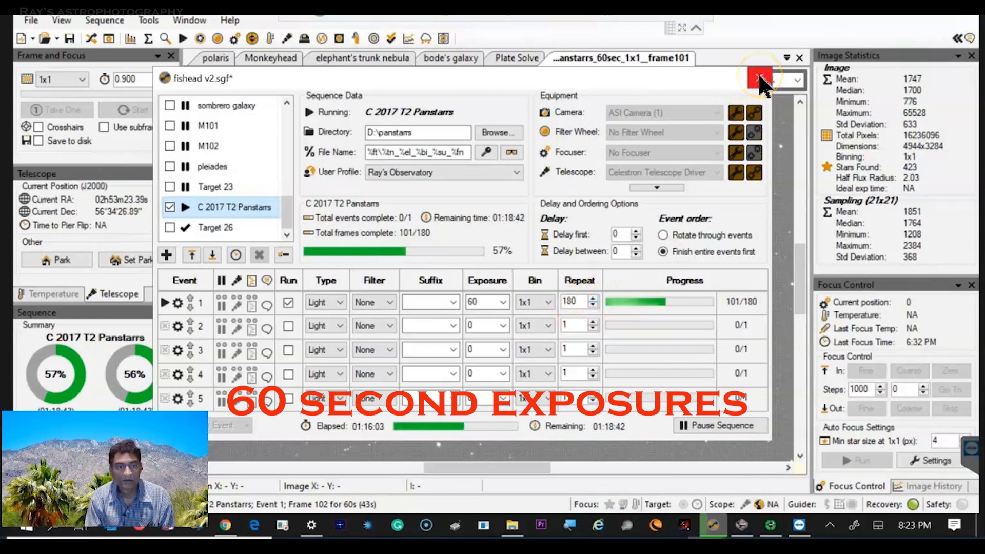
mouse_move(761, 85)
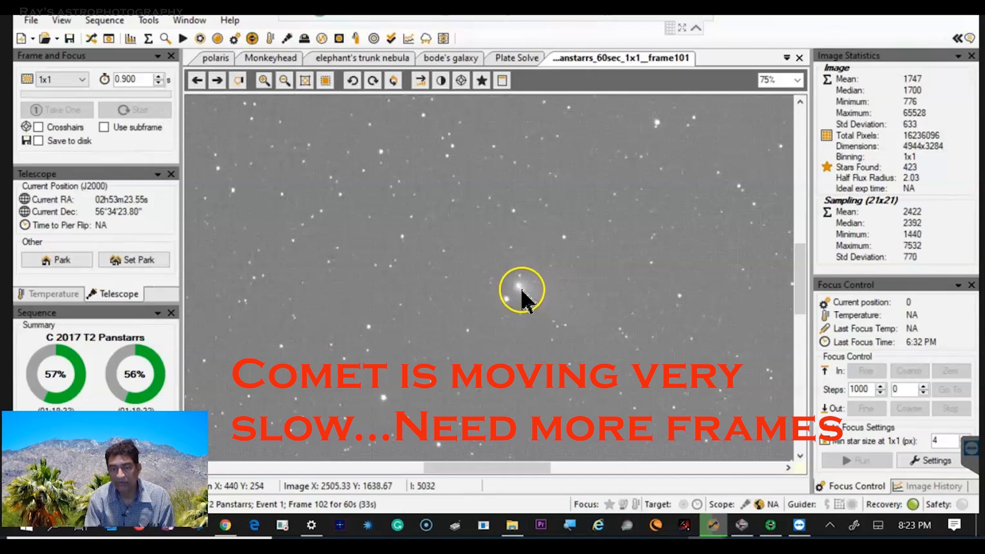
mouse_move(534, 307)
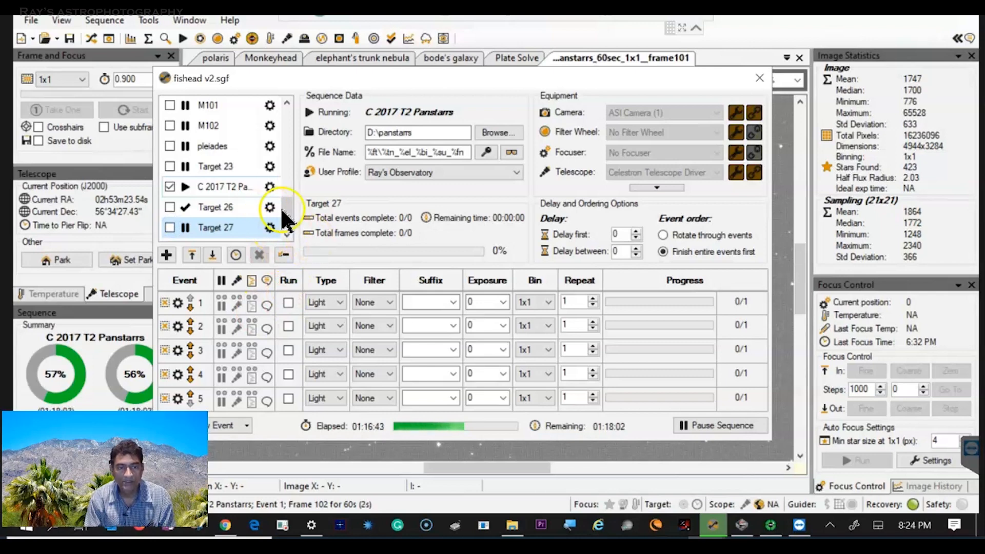
- Bring up Target Settings for Target 27 via its gear icon in the Sequence Editor
left_click(269, 227)
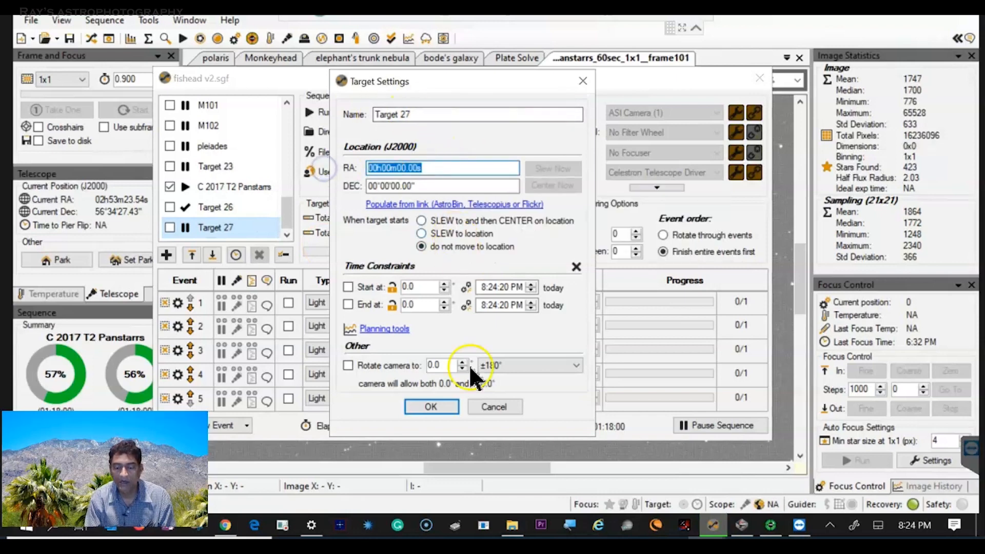
mouse_move(361, 508)
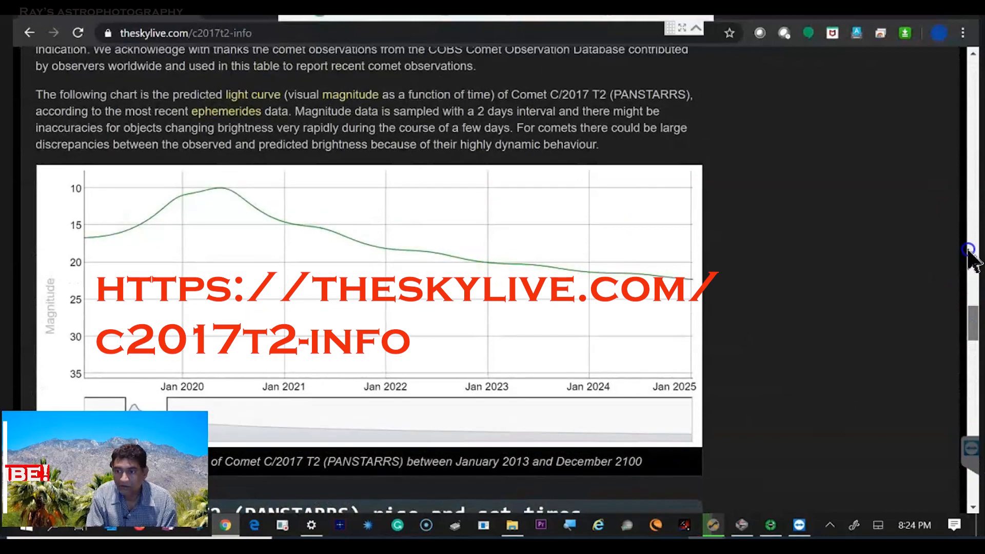
- Scroll to the comet's Position table showing RA 02h 53m 47s and Dec +56° 33′ 51″
scroll("down", 3)
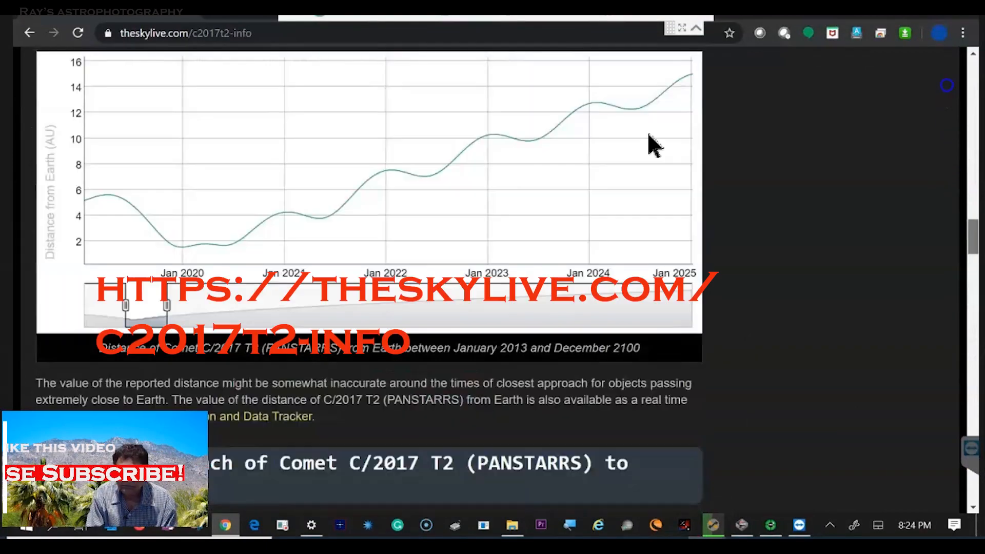
scroll("down", 3)
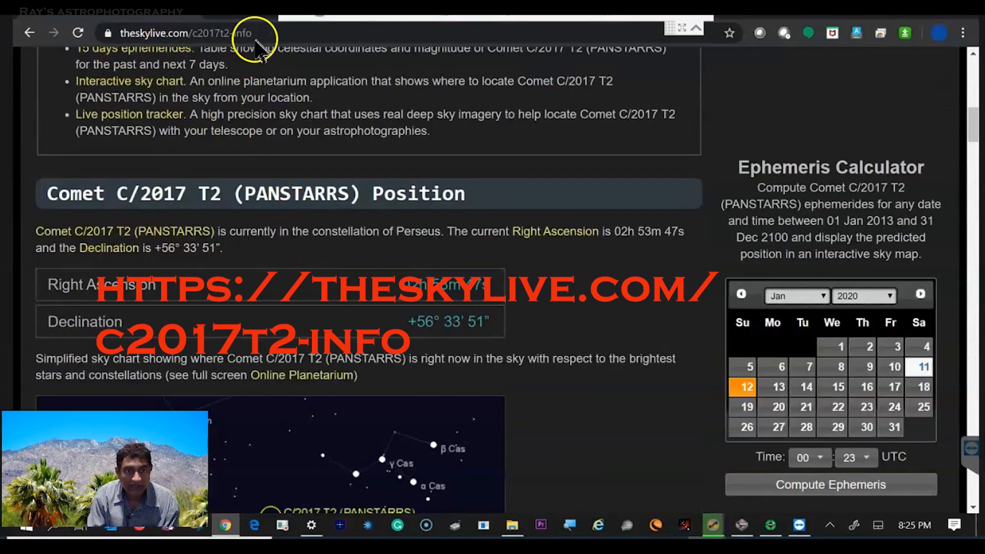
mouse_move(185, 203)
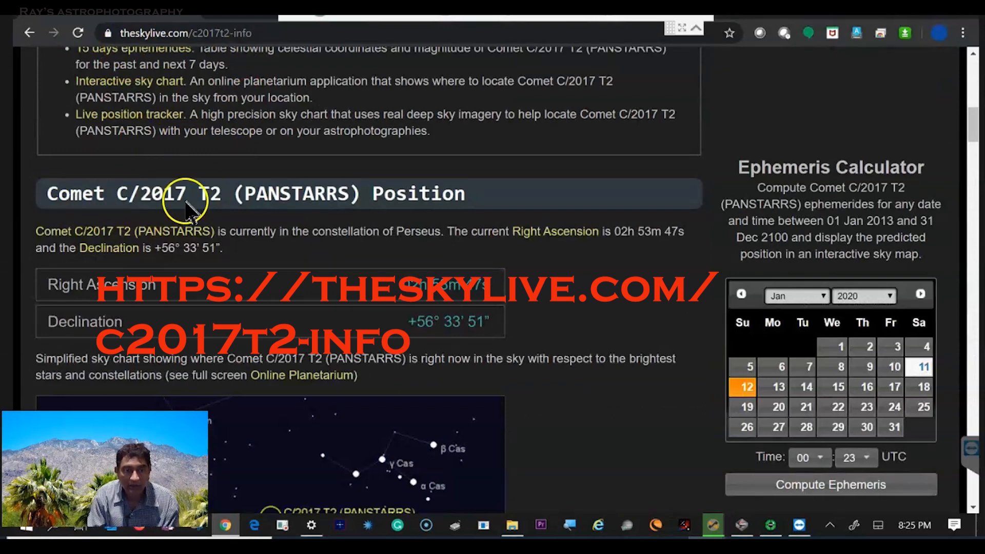
mouse_move(486, 324)
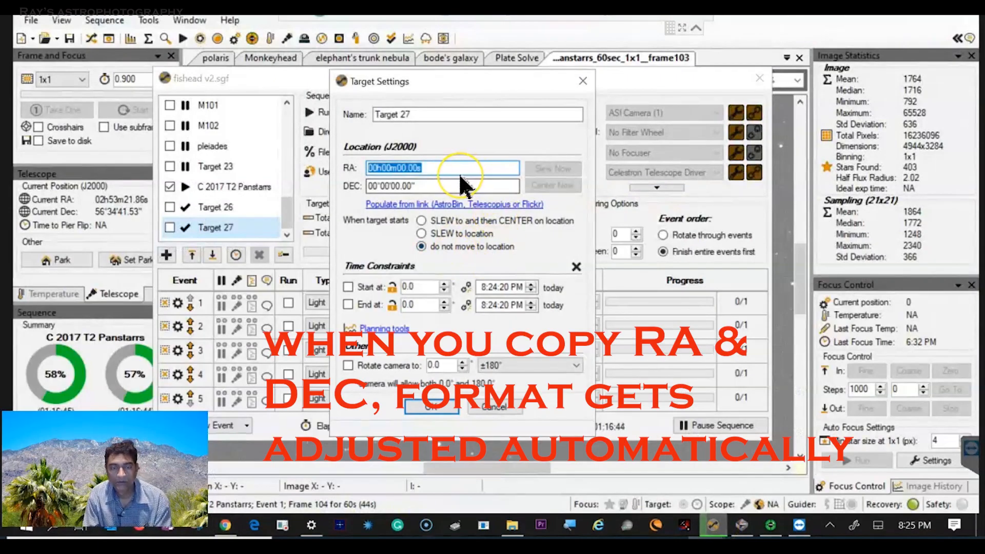
- Enter RA 02h 53m 47s for Target 27 and return with the declination copied from the website
type("02h 53m 47s")
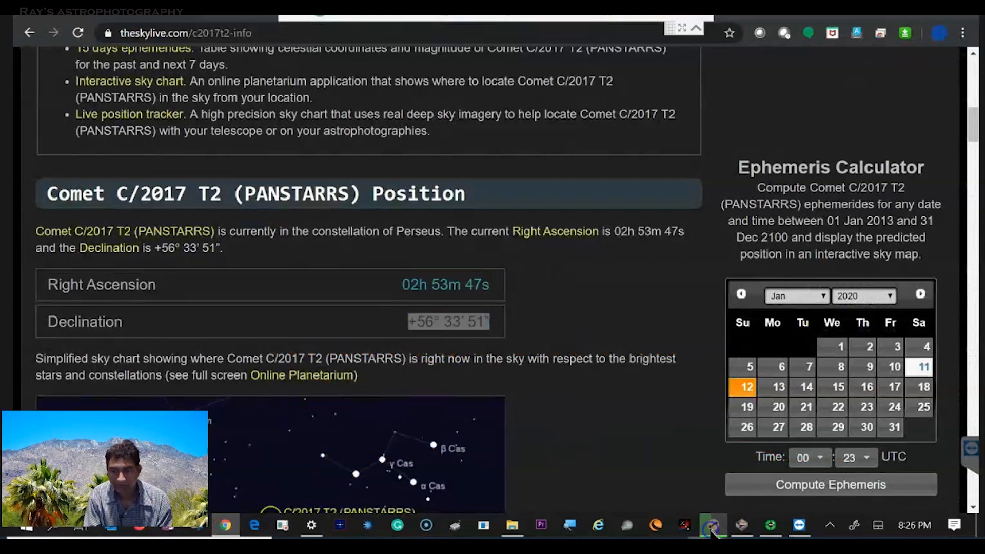
left_click(712, 525)
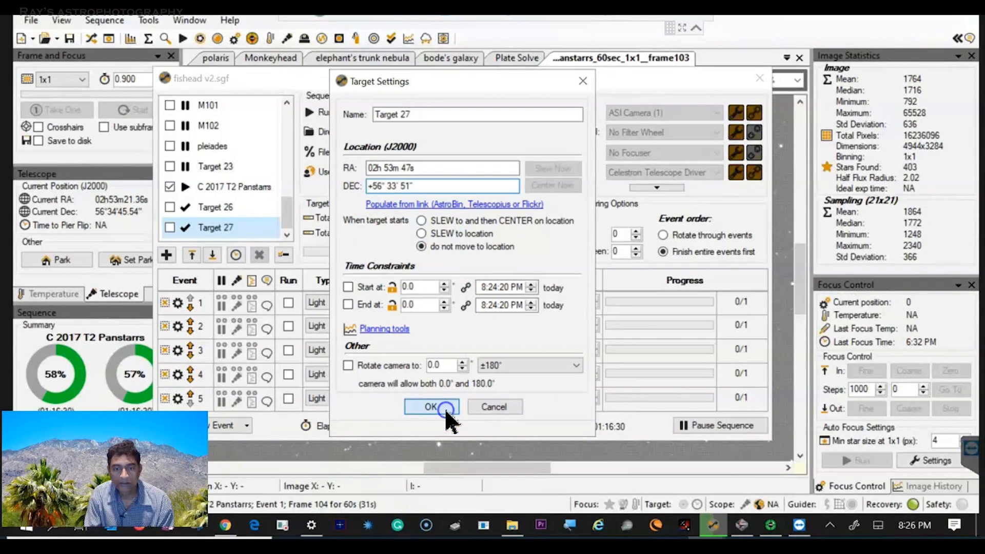
- Confirm Target 27's coordinates with Dec +56° 33′ 51″ and return to the comet info page
left_click(431, 406)
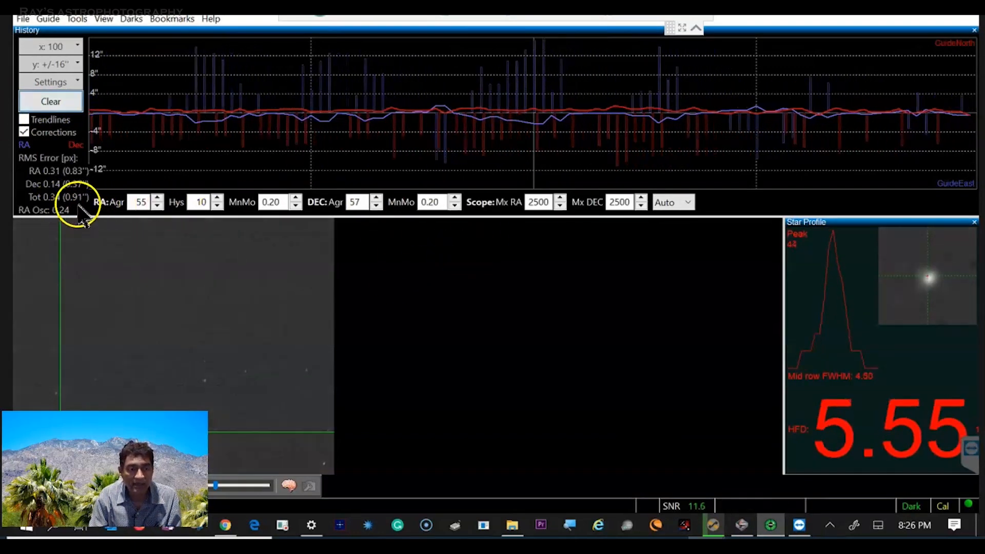
left_click(222, 525)
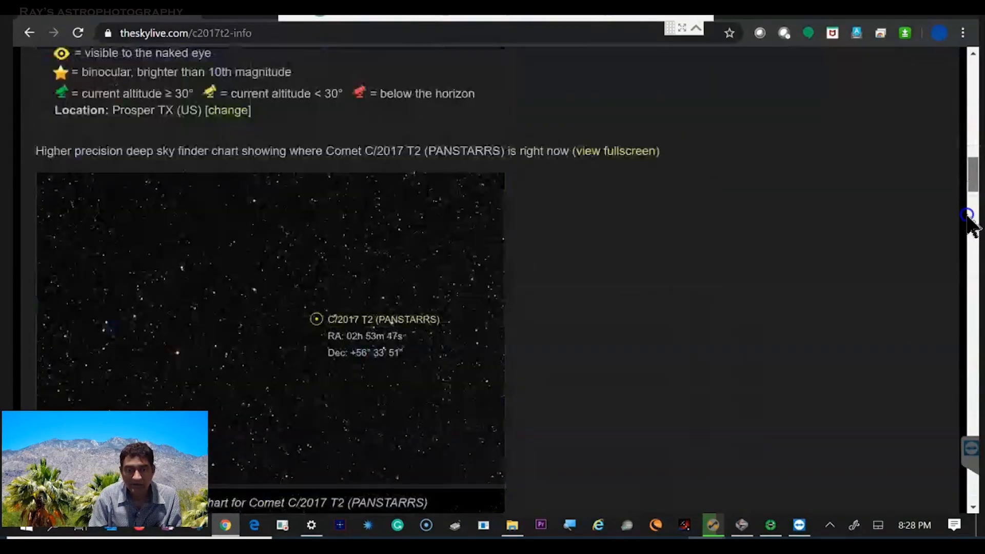
- Scroll through closest approach, rise/set, orbit and ephemeris to the magnitude curve peaking near 10 in May 2020
scroll("down", 3)
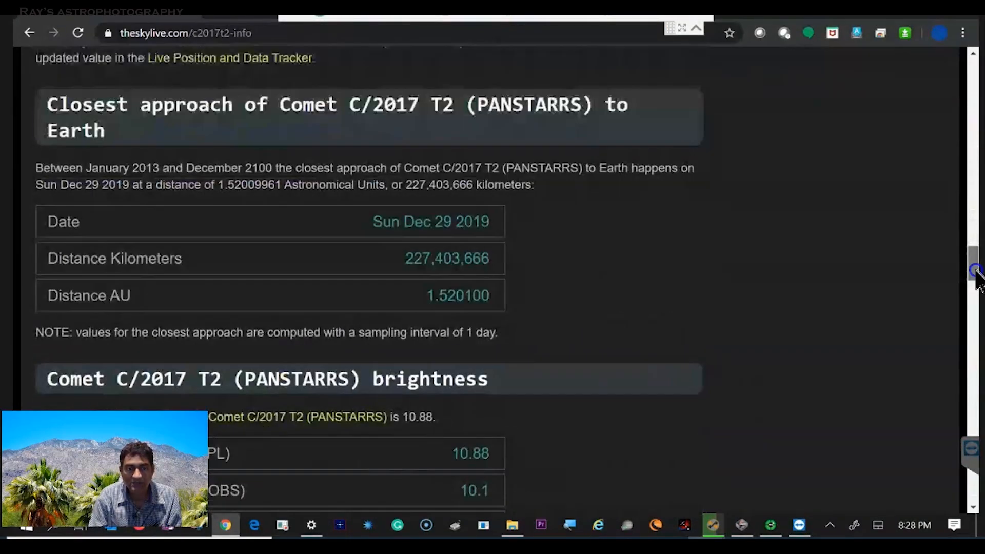
scroll("down", 3)
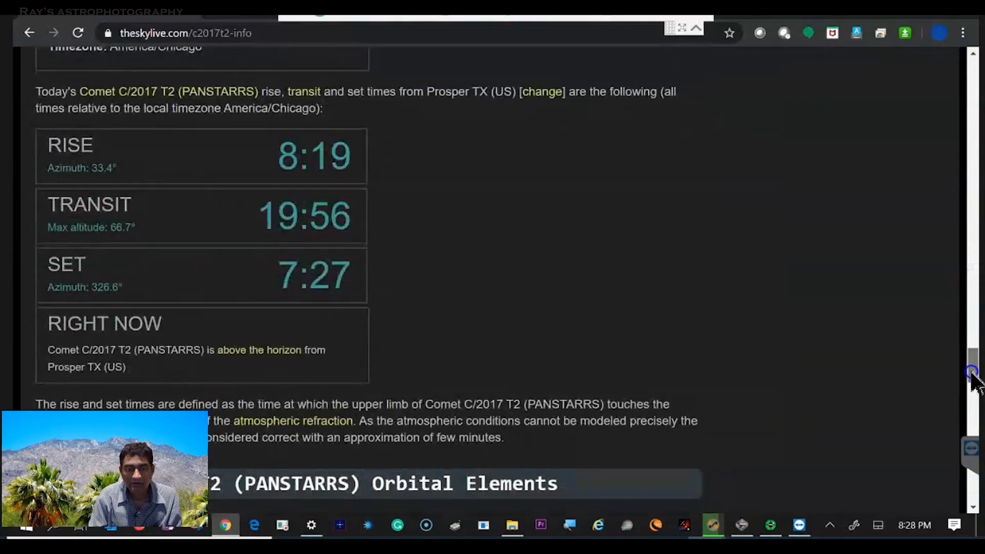
mouse_move(312, 166)
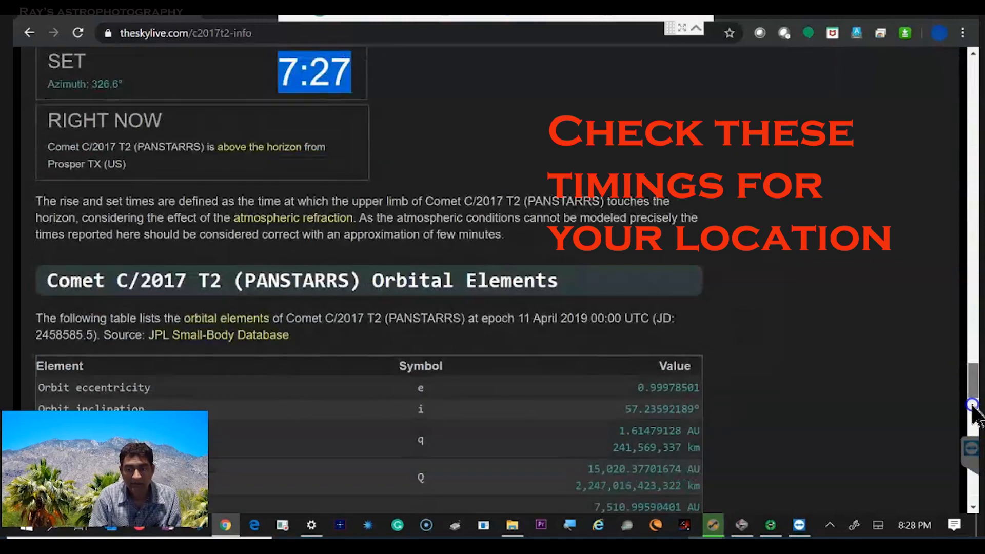
scroll("down", 3)
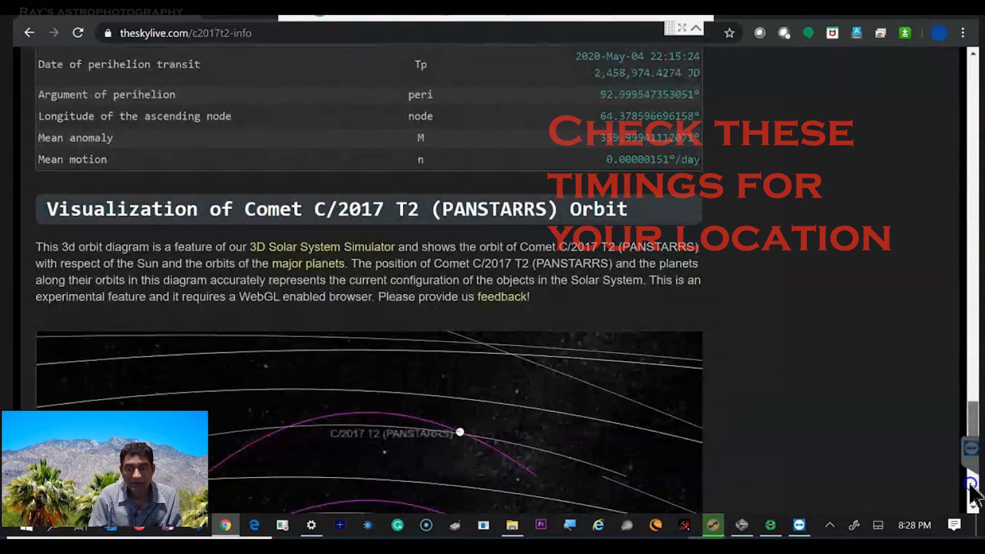
scroll("down", 3)
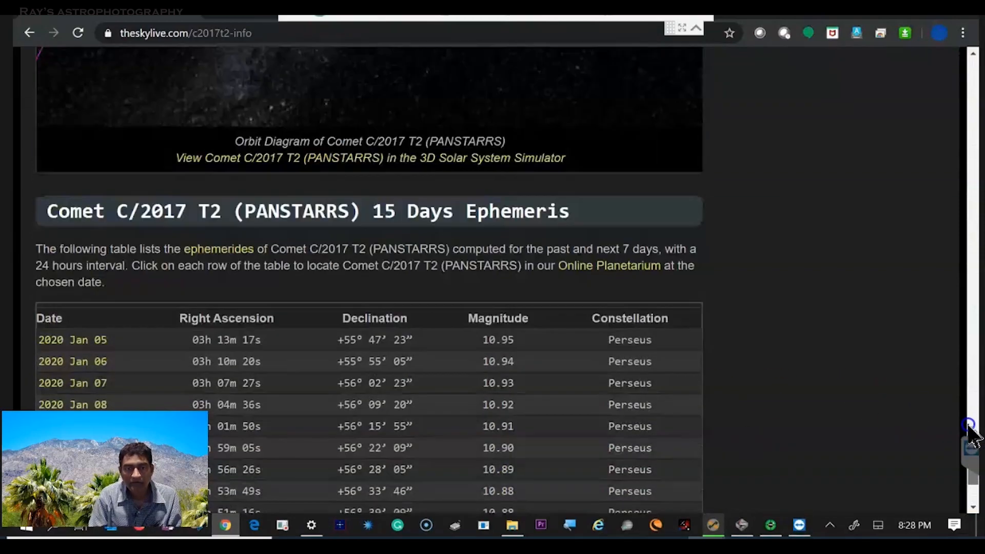
scroll("down", 3)
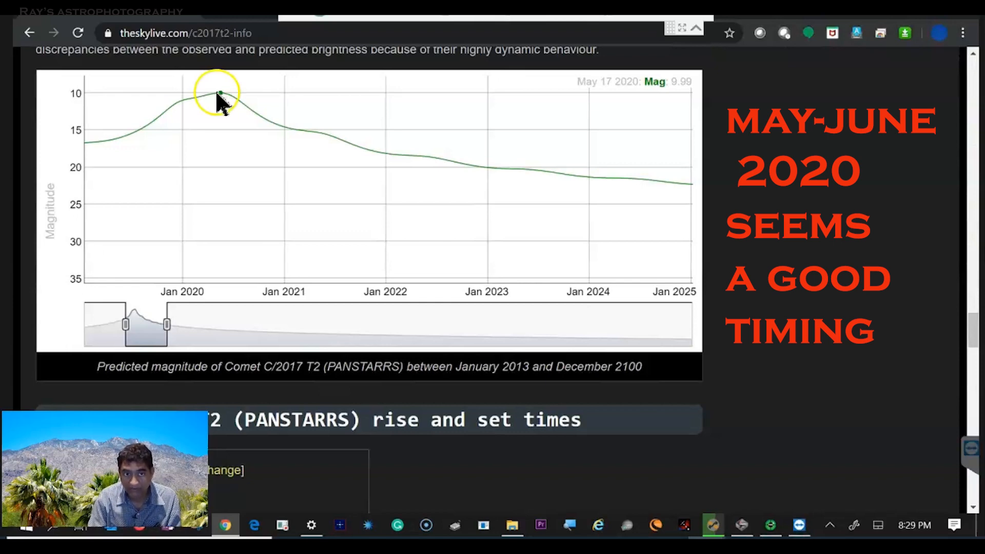
mouse_move(229, 100)
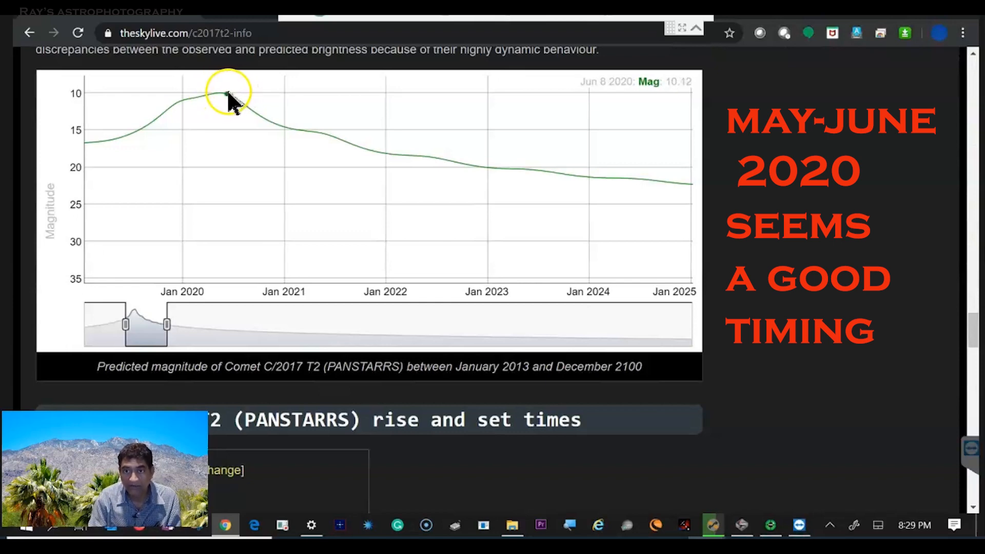